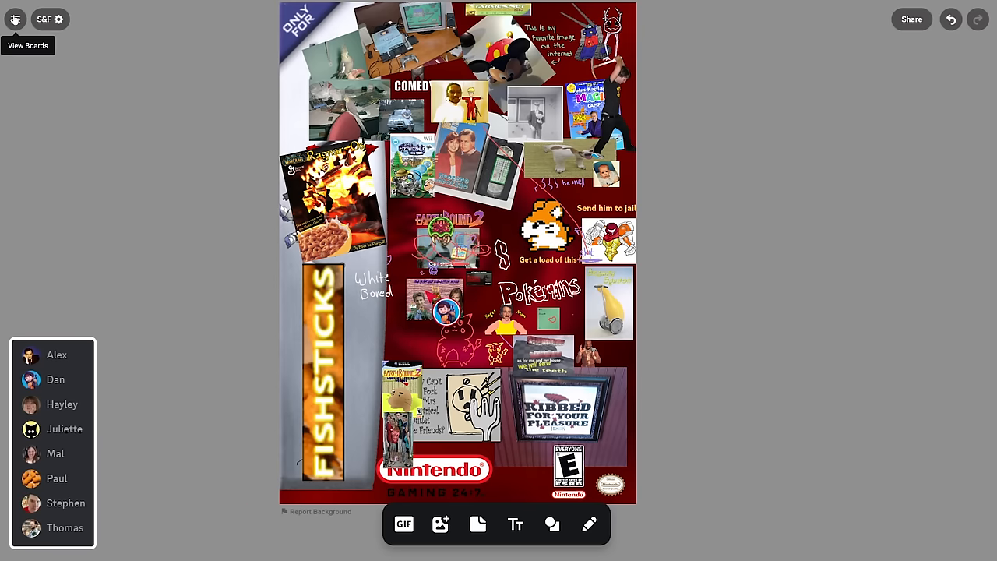
# - Switch from the S&F collage board to the S&F 10 Years board
pyautogui.click(14, 19)
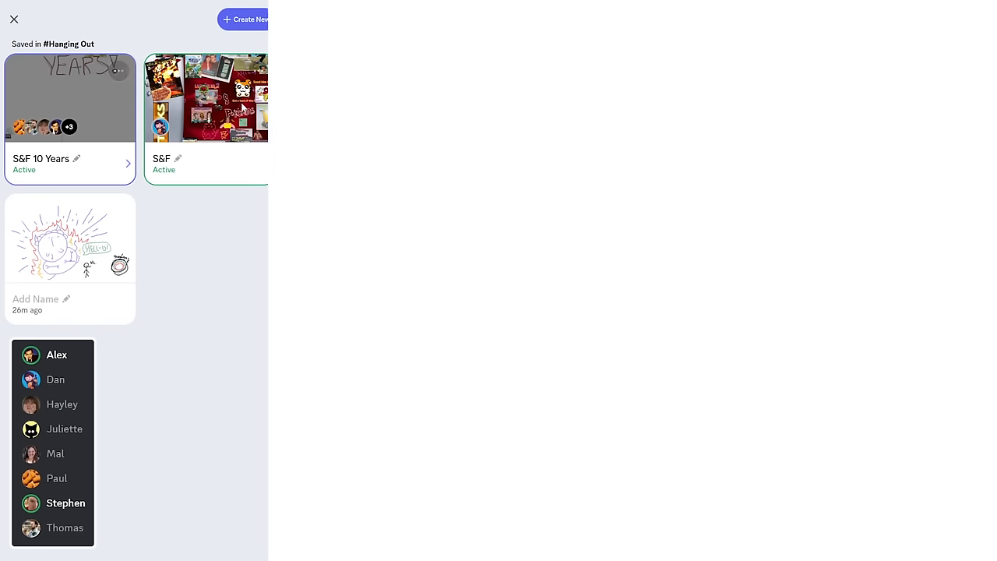
pyautogui.click(70, 97)
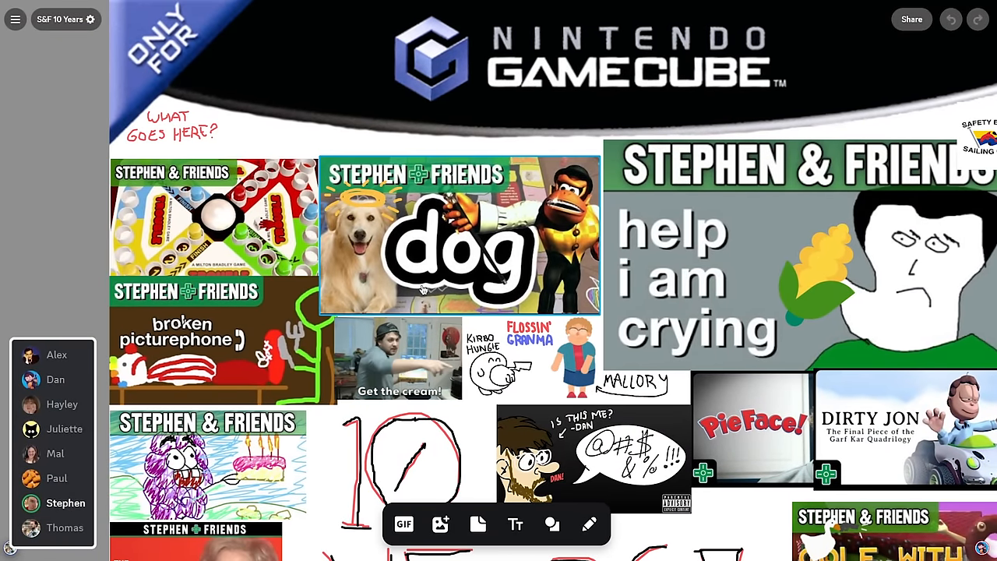
# - Scroll past the GameCube header to the hand-drawn 10 YEARS! and DECADE lettering
pyautogui.scroll(-3)
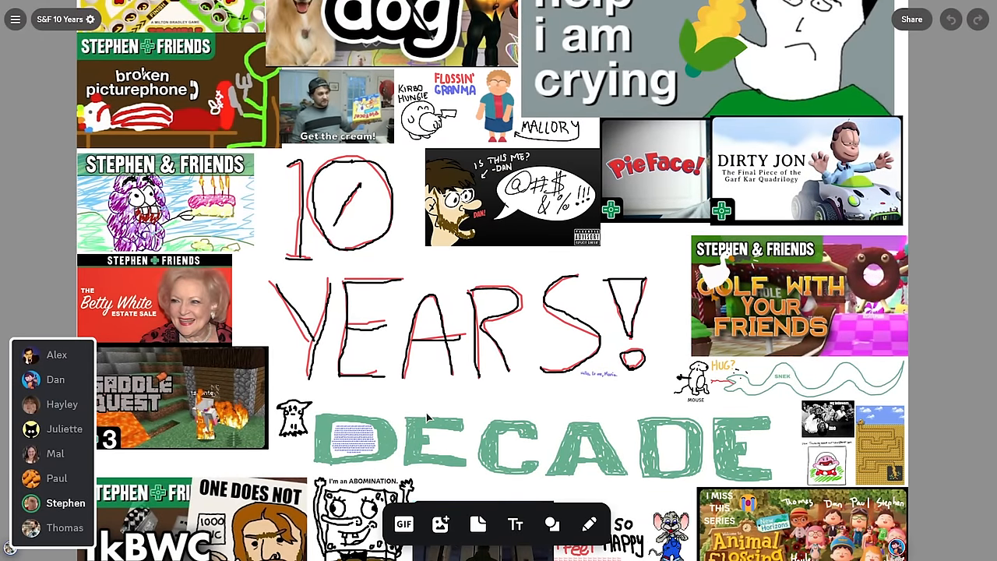
# - Scroll below DECADE to the Animal Flossing picture and i feel so HAPPY drawing
pyautogui.scroll(-3)
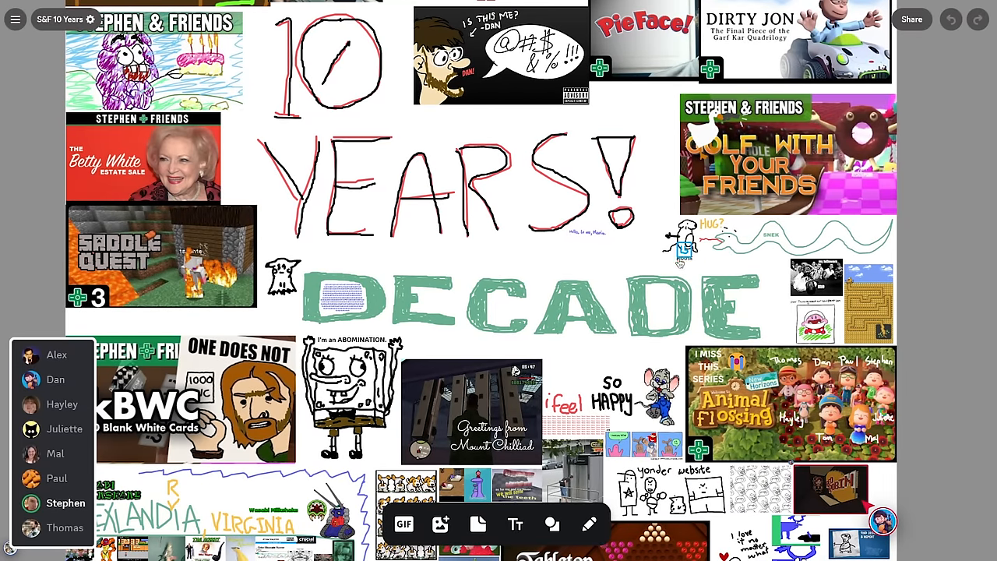
pyautogui.scroll(-3)
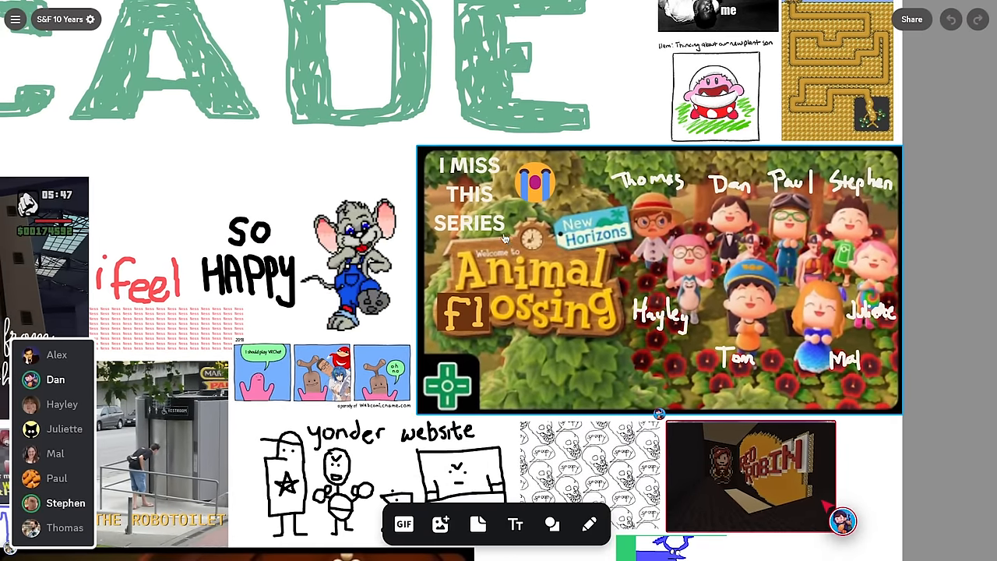
# - Focus the canvas to reach the 1kBWC card, ABOMINATION sketch and ALEXLANDIA, VIRGINIA lettering
pyautogui.click(470, 194)
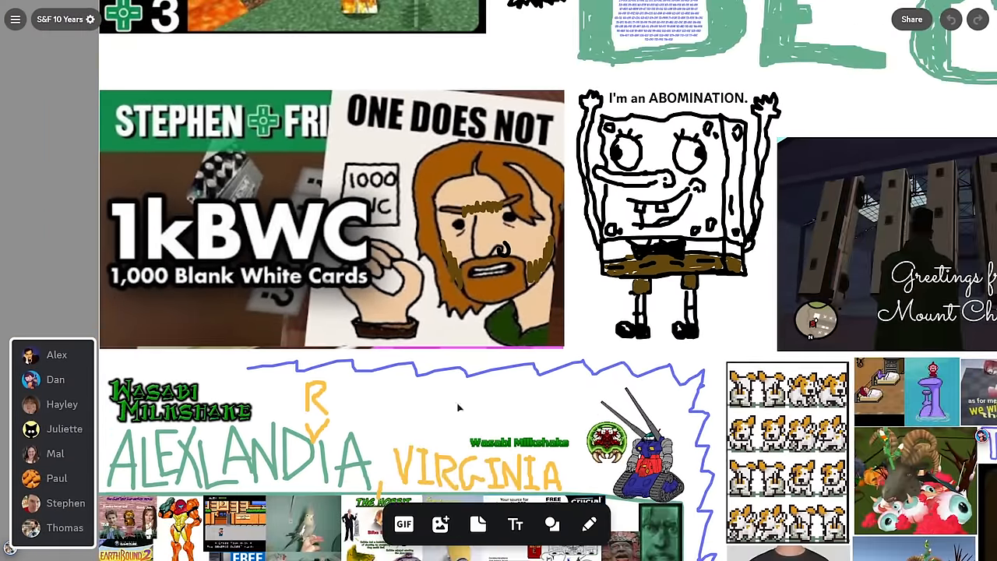
# - Scroll down to the dense collage with The Hobbit and Tennessee Fun Fact images
pyautogui.scroll(-3)
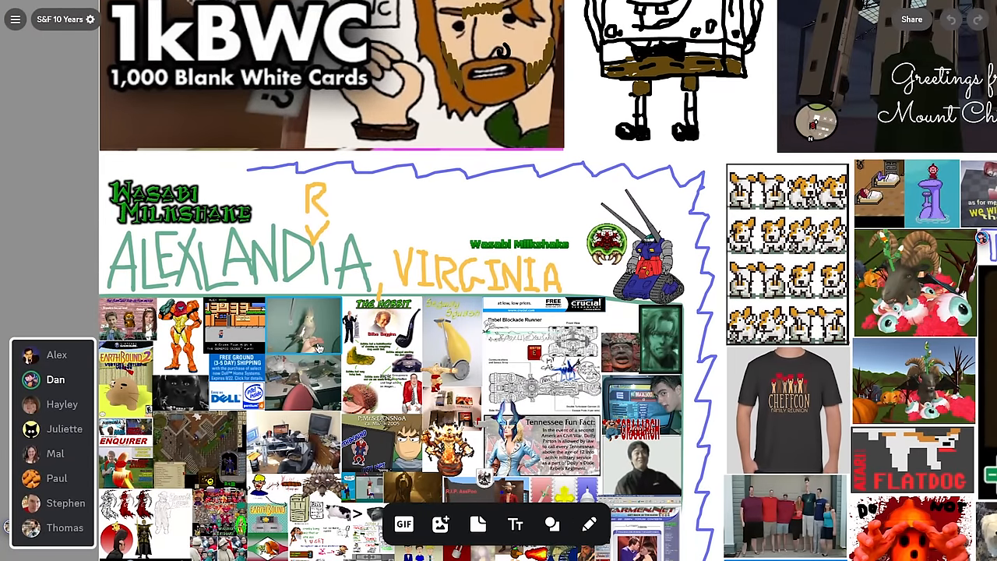
pyautogui.scroll(-3)
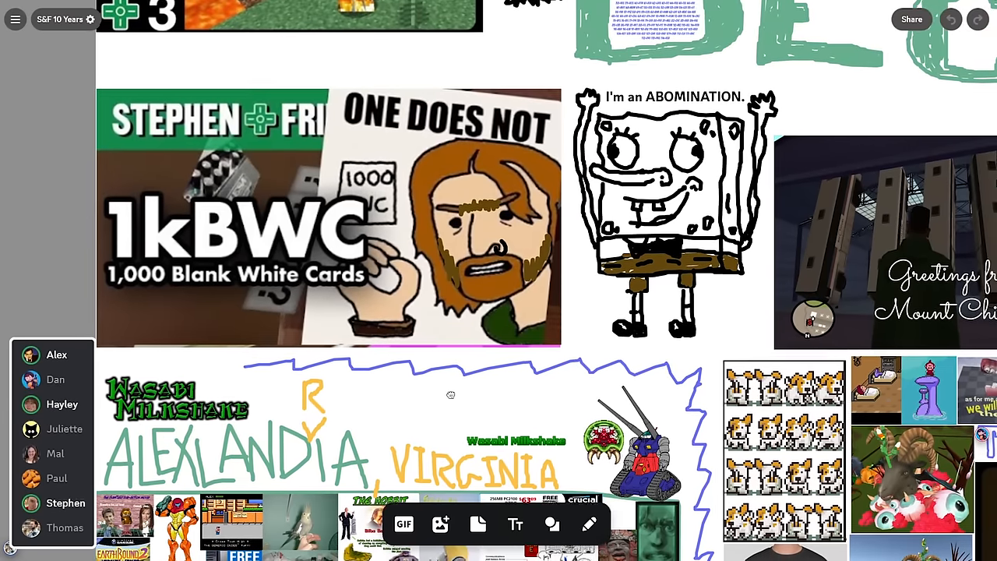
pyautogui.scroll(-3)
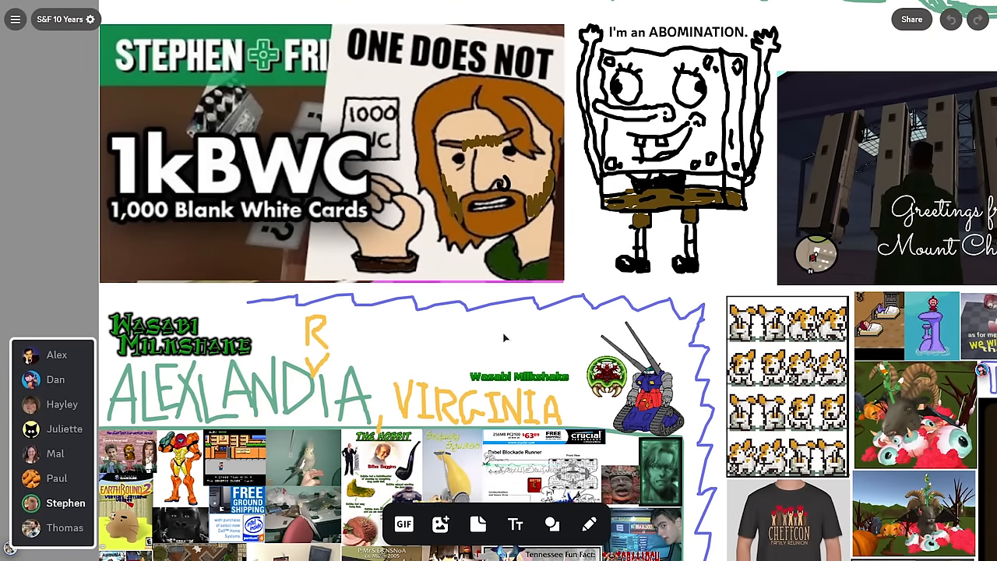
pyautogui.moveTo(514, 347)
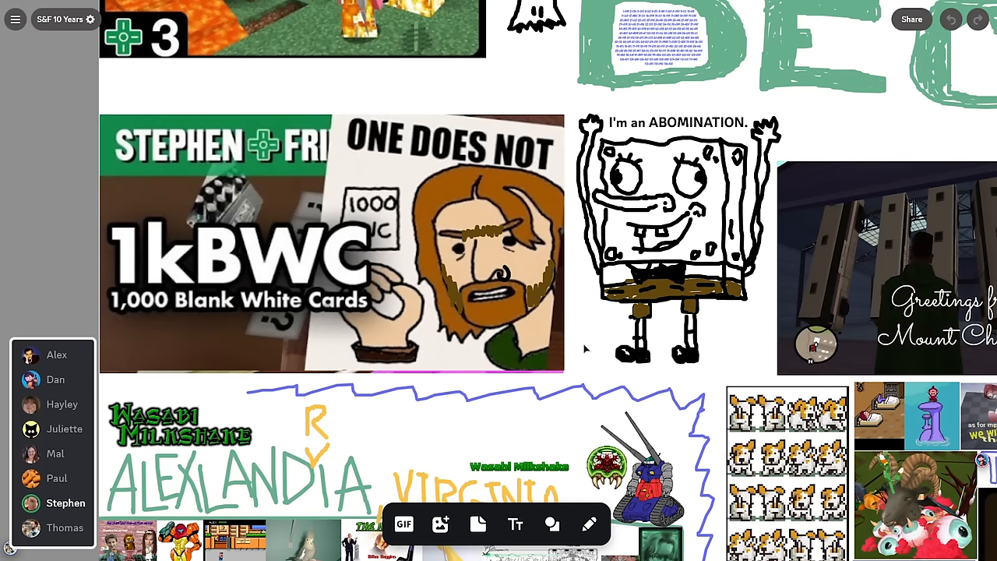
pyautogui.moveTo(580, 354)
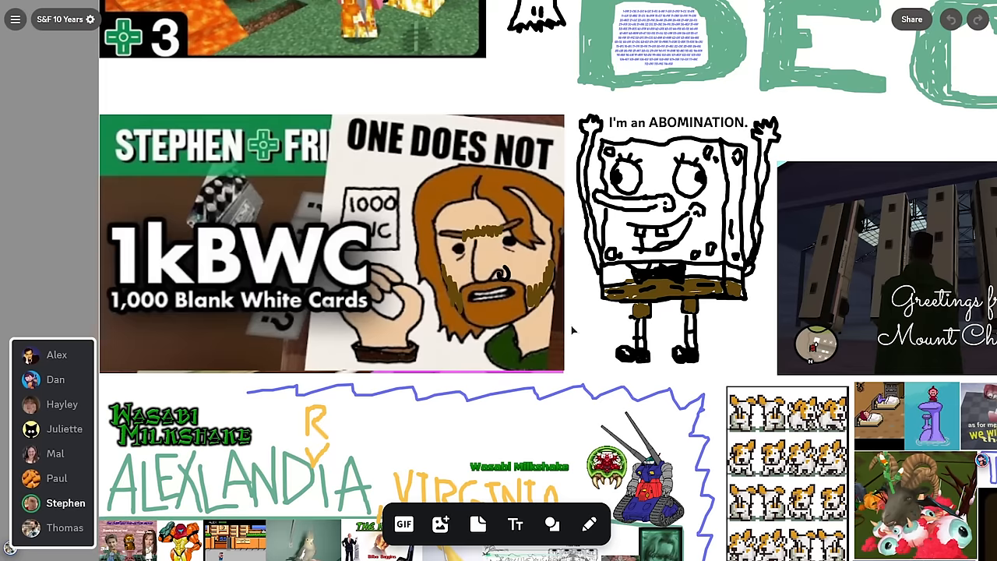
pyautogui.scroll(-3)
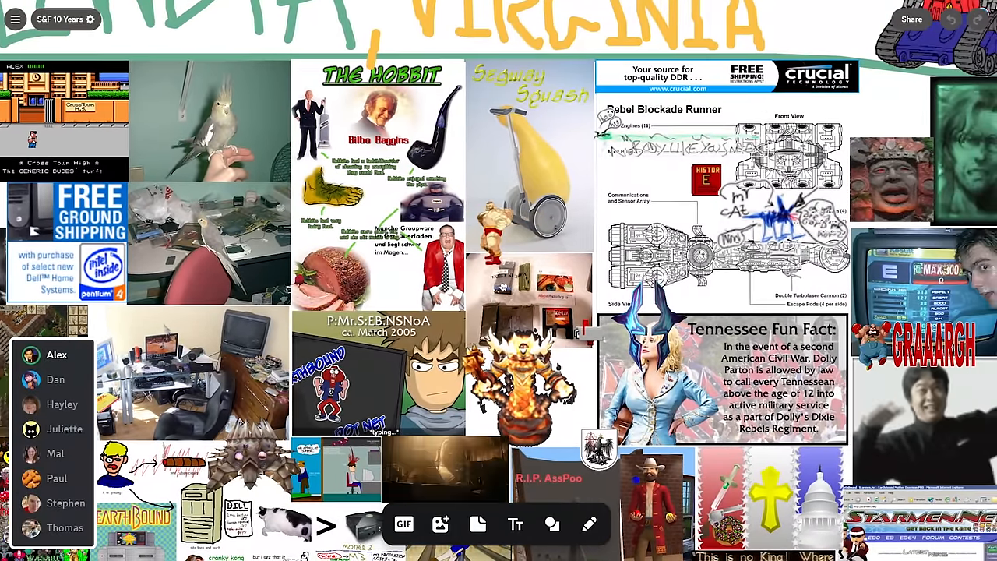
# - Scroll deeper to the bowling scene, R.I.P. AssPoo and Mona Lisa images
pyautogui.scroll(-3)
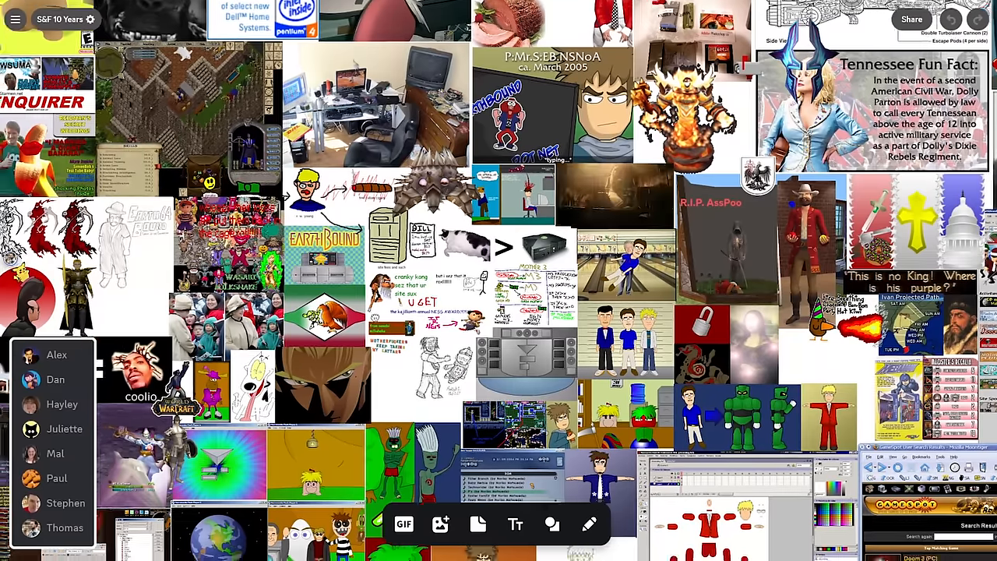
pyautogui.scroll(-3)
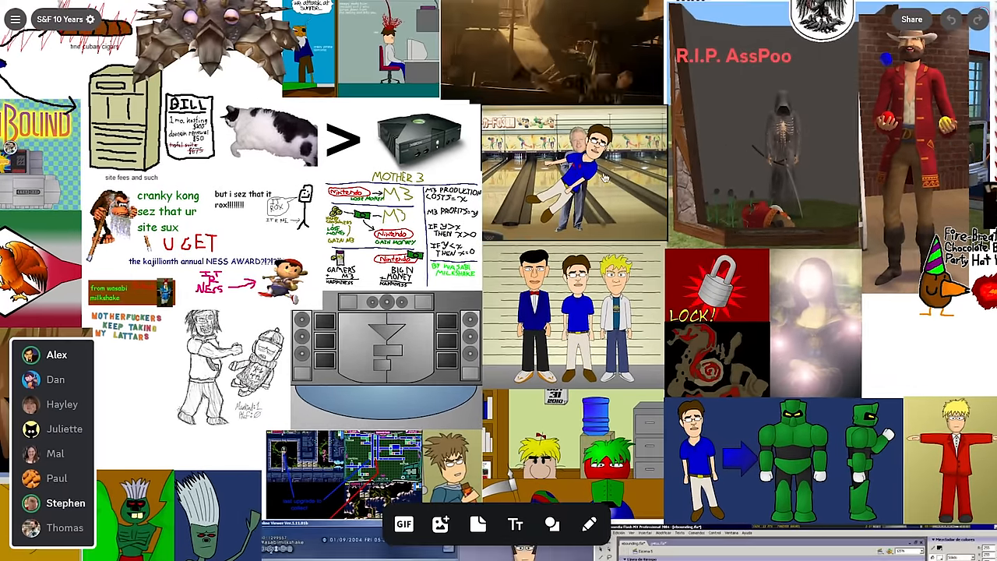
# - Scroll through the screenshots to the FLATDOG, DO NOT TRUST and I LUV HIM. drawings
pyautogui.scroll(-3)
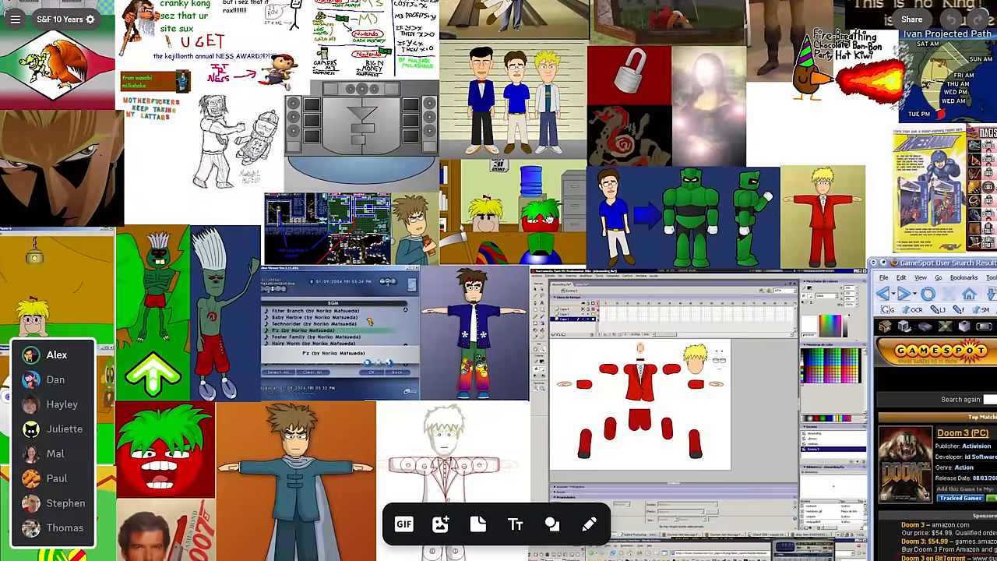
pyautogui.scroll(-3)
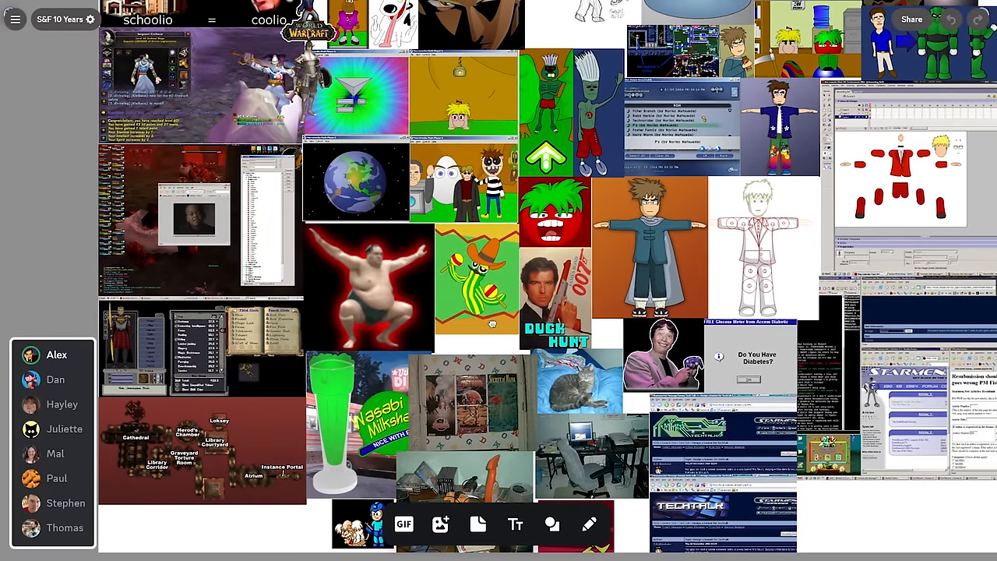
pyautogui.scroll(-3)
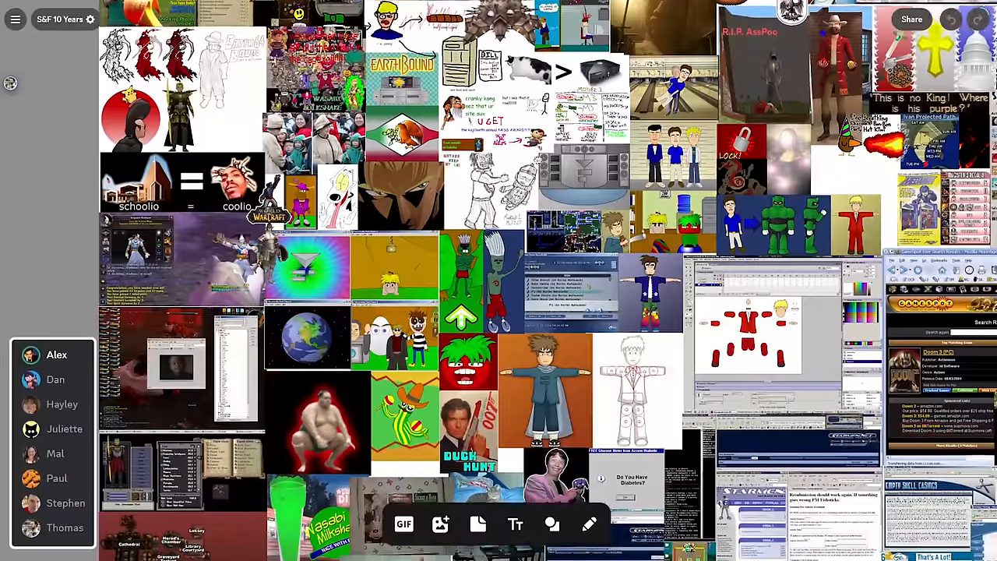
pyautogui.scroll(-3)
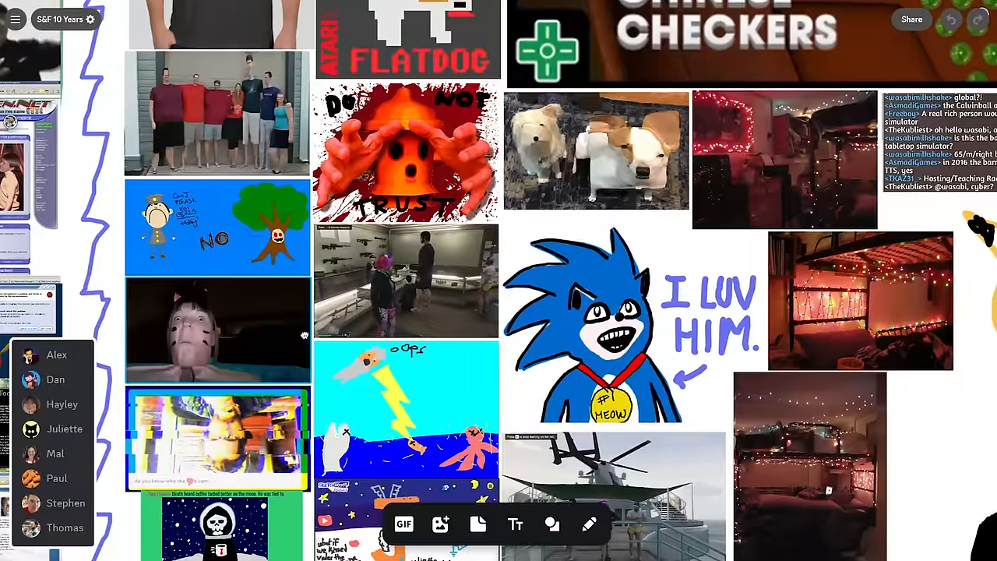
# - Scroll to the corgi sprite sheet, goat render and Tabletop Simulator Chinese Checkers image
pyautogui.scroll(-3)
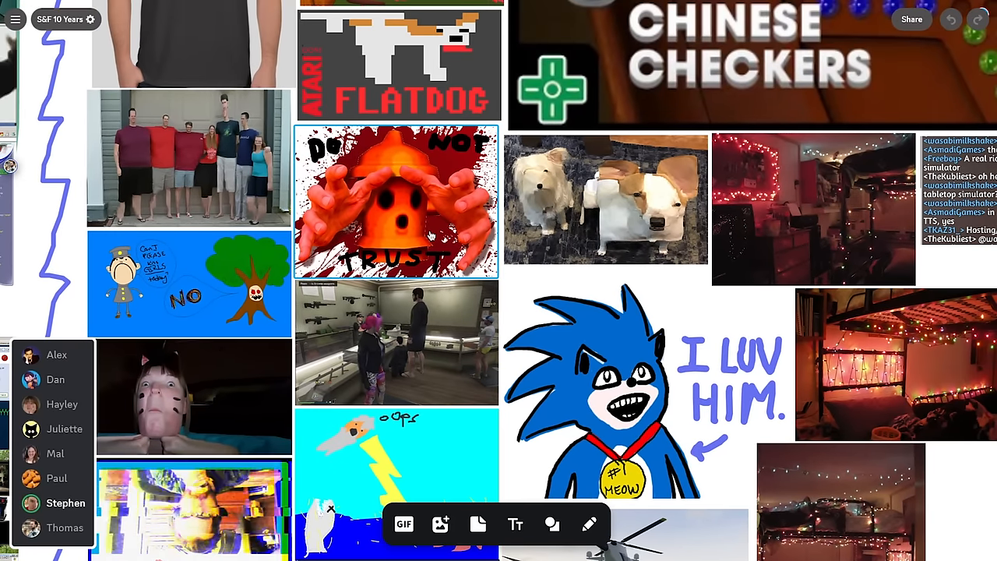
pyautogui.scroll(-3)
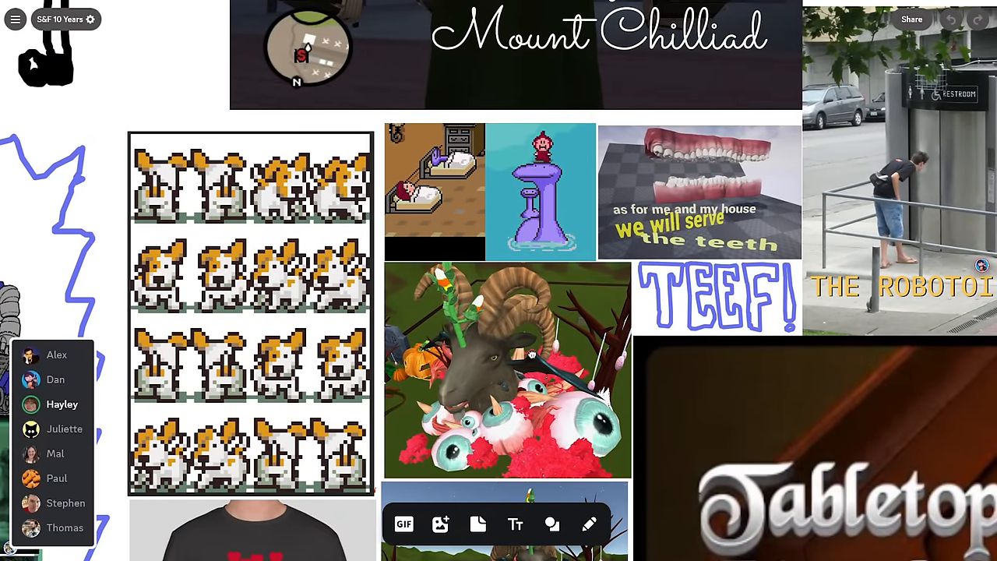
pyautogui.scroll(-3)
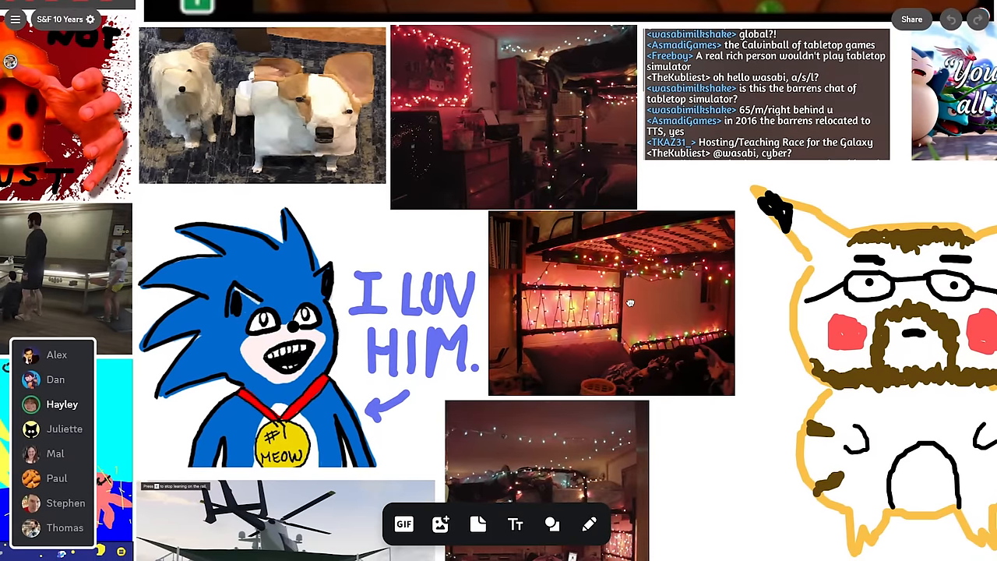
pyautogui.click(611, 303)
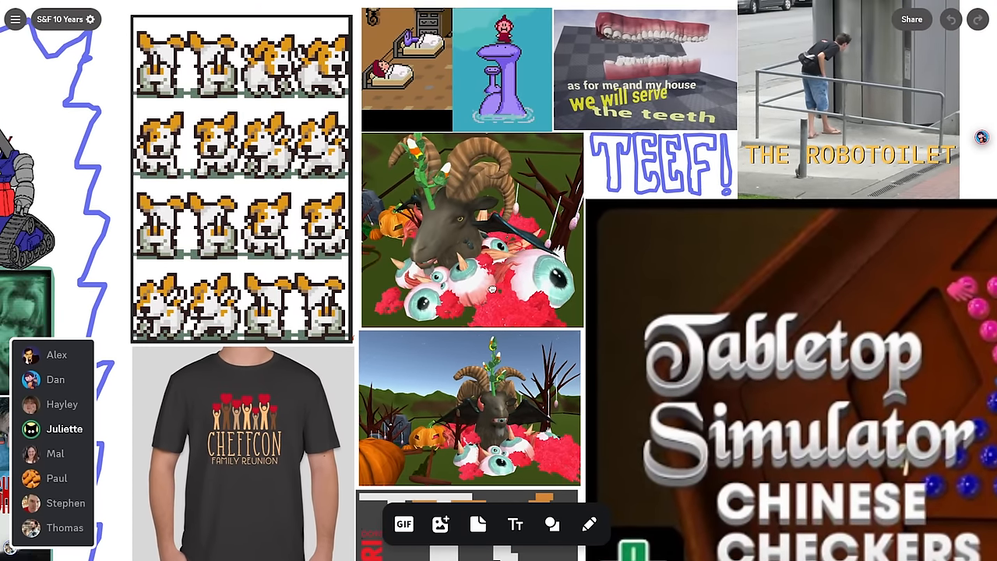
# - Scroll down to the CHEFFCON reunion shirt and FLATDOG picture
pyautogui.scroll(-3)
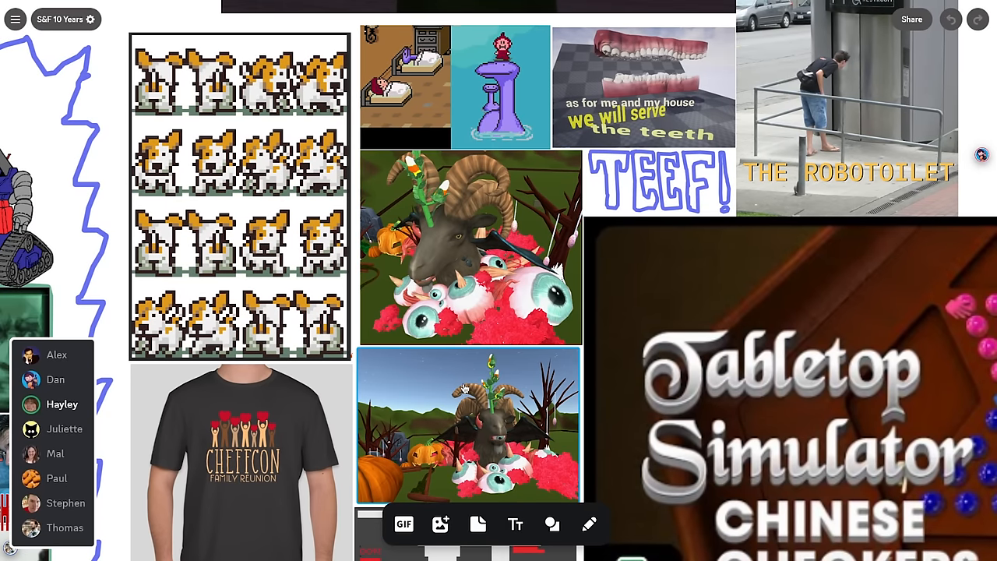
pyautogui.scroll(-3)
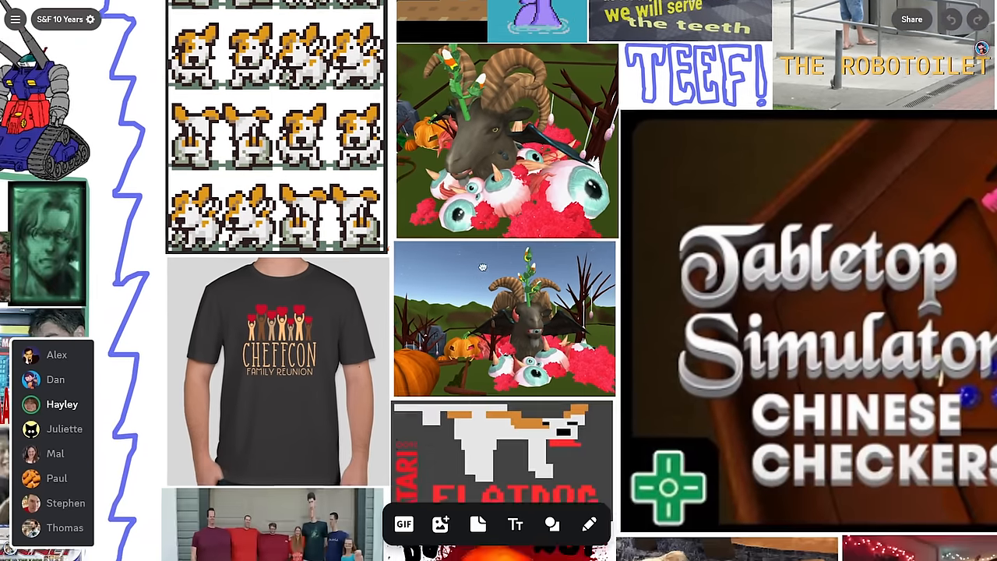
pyautogui.scroll(-3)
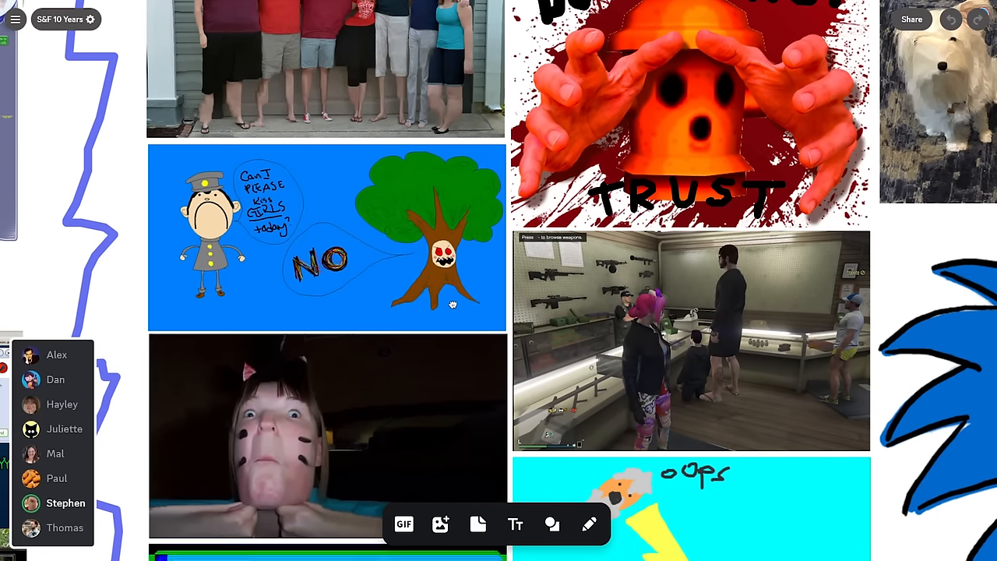
# - Scroll to the NO tree cartoon, GTA gun-store screenshot and oops lightning drawing
pyautogui.scroll(-3)
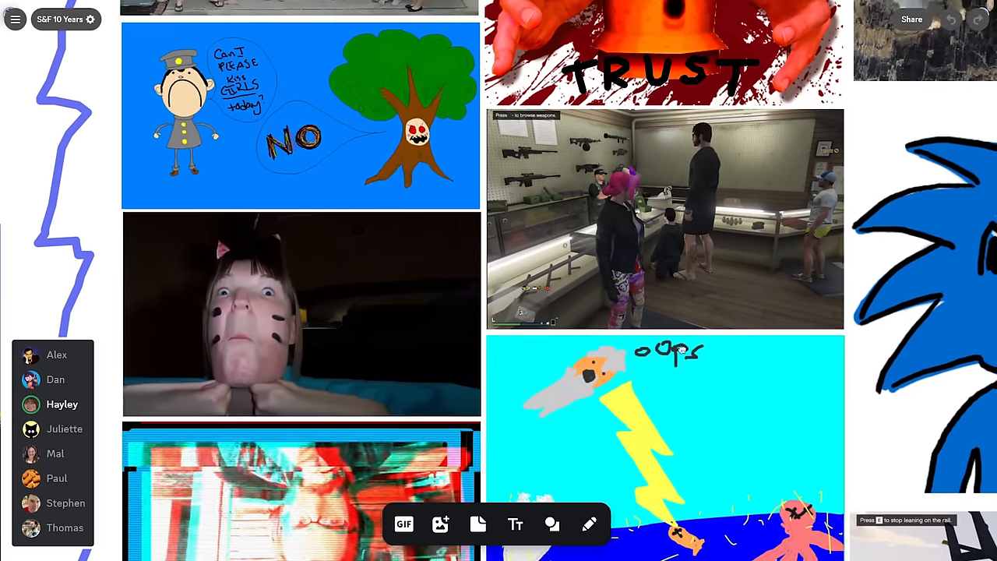
pyautogui.scroll(-3)
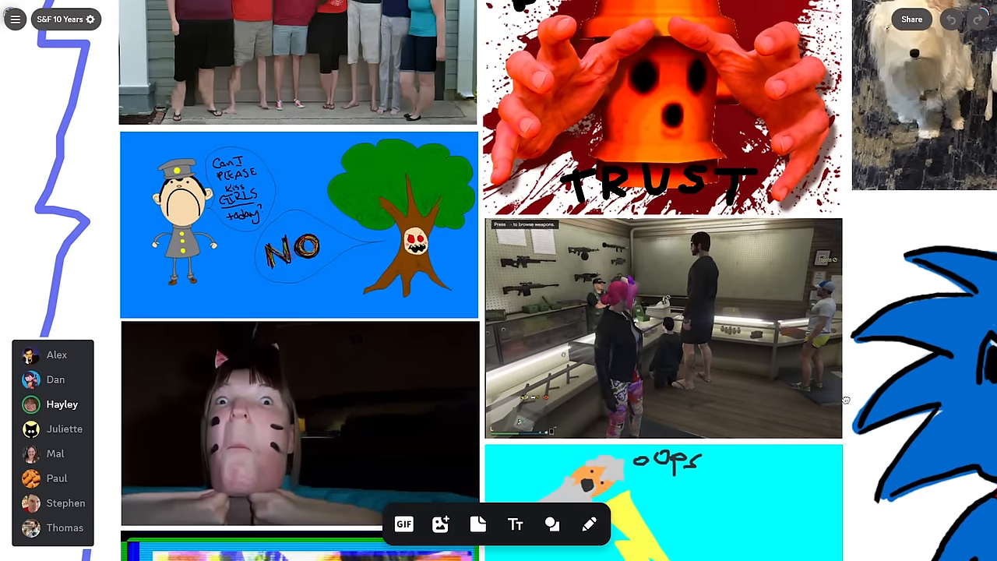
pyautogui.scroll(-3)
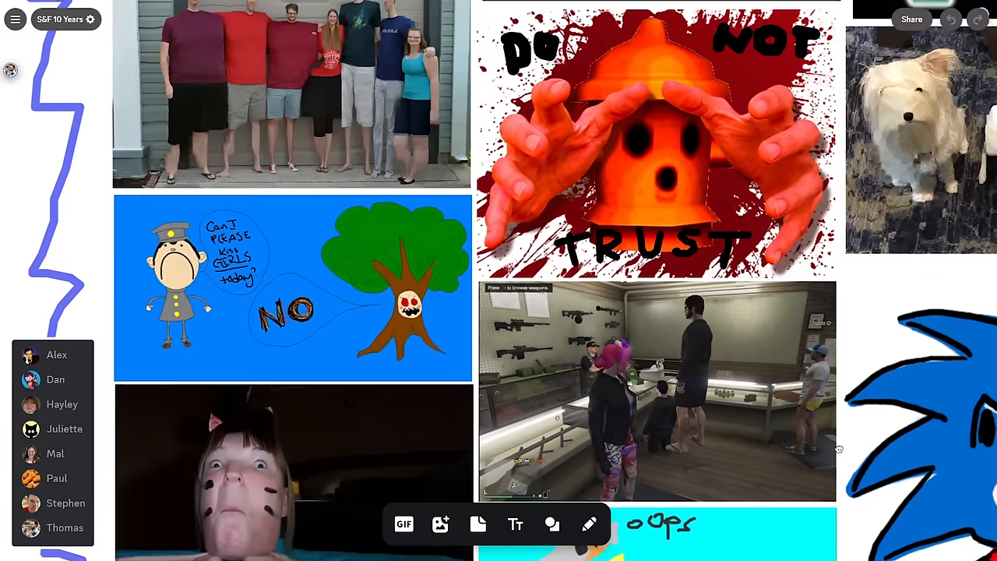
pyautogui.scroll(-3)
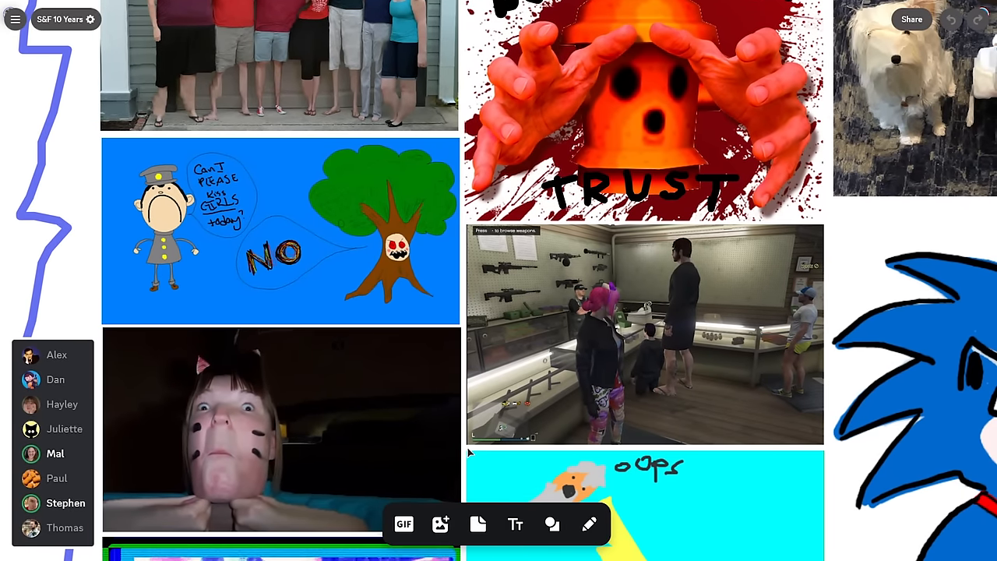
pyautogui.scroll(-3)
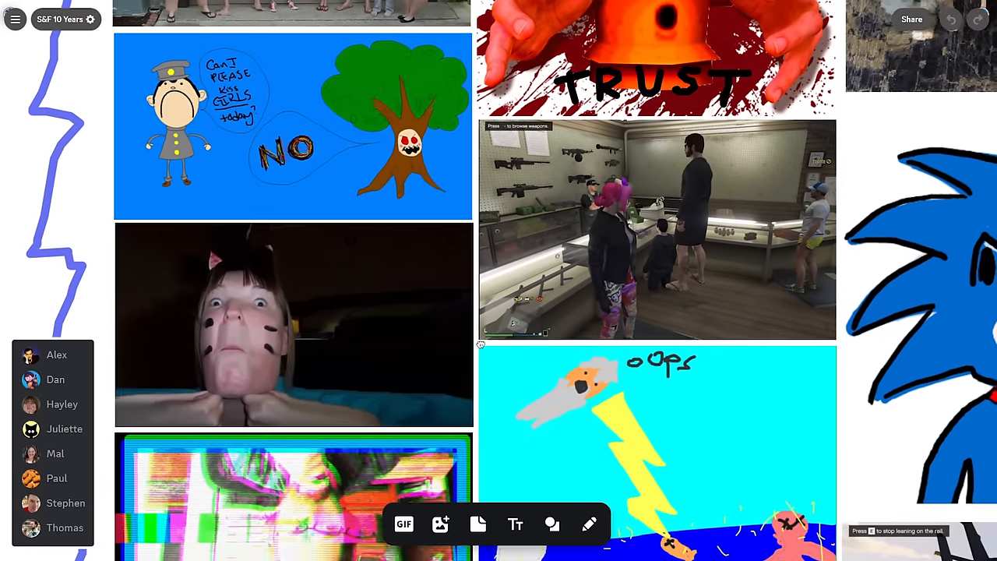
pyautogui.scroll(-3)
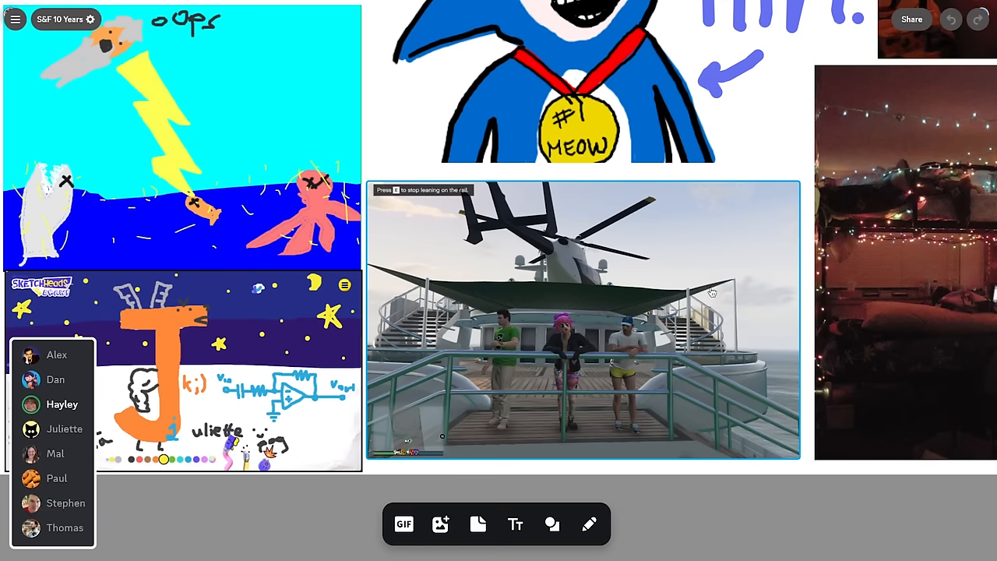
pyautogui.moveTo(745, 275)
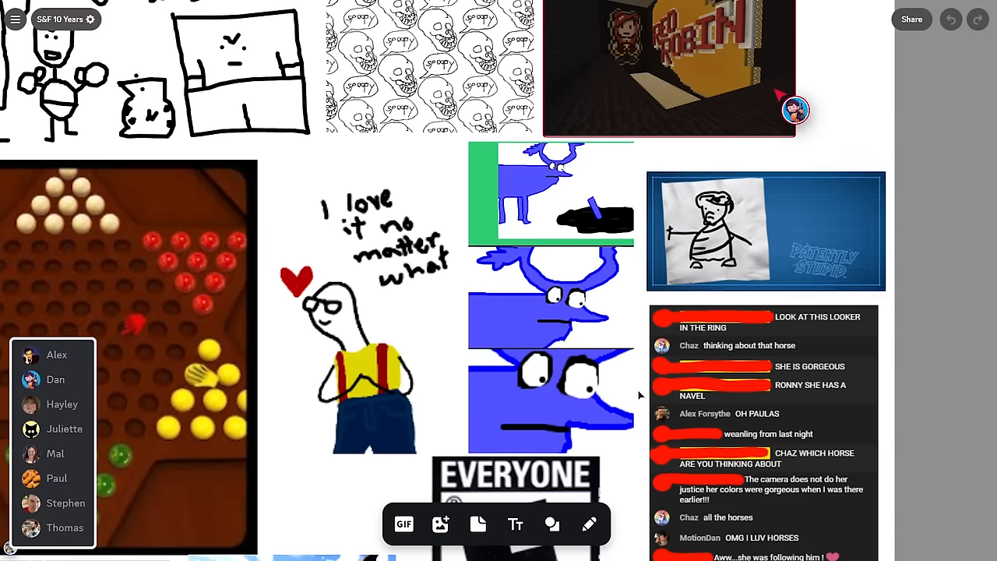
# - Scroll to the horse chat log and ESRB Everyone logo near the collage's right edge
pyautogui.scroll(-3)
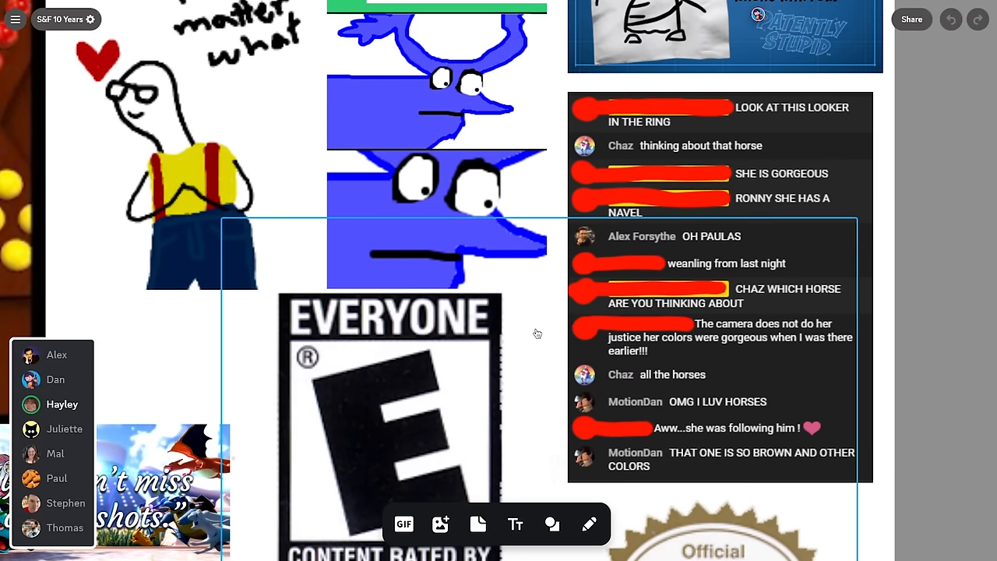
pyautogui.moveTo(532, 337)
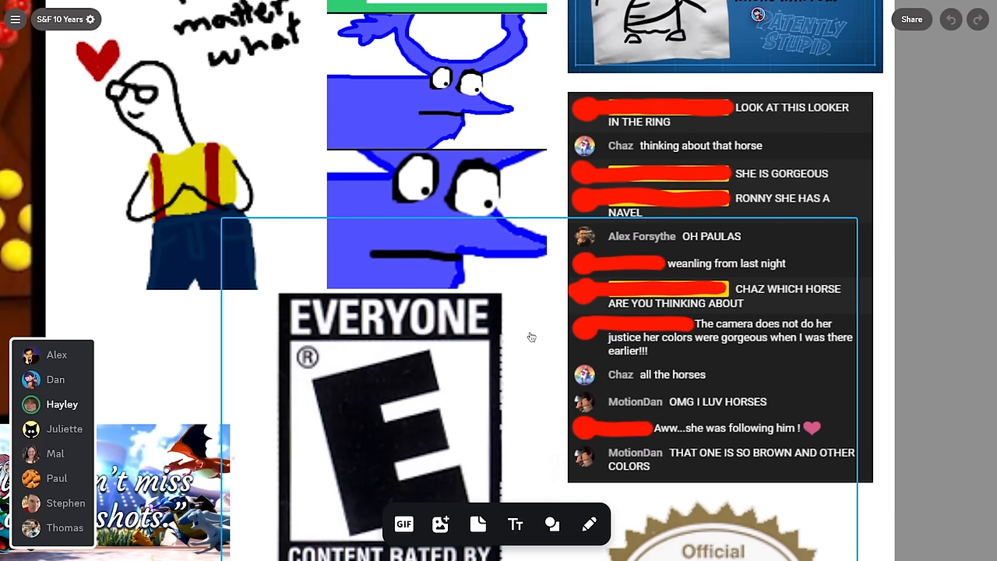
pyautogui.scroll(-3)
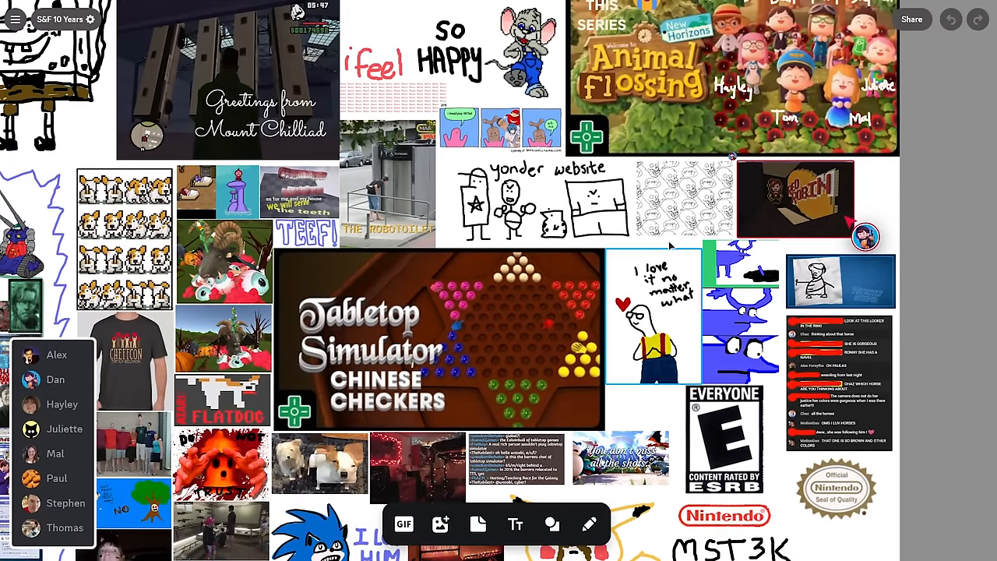
# - Zoom out so the whole board fits, from the GameCube header down to MST3K
pyautogui.scroll(-3)
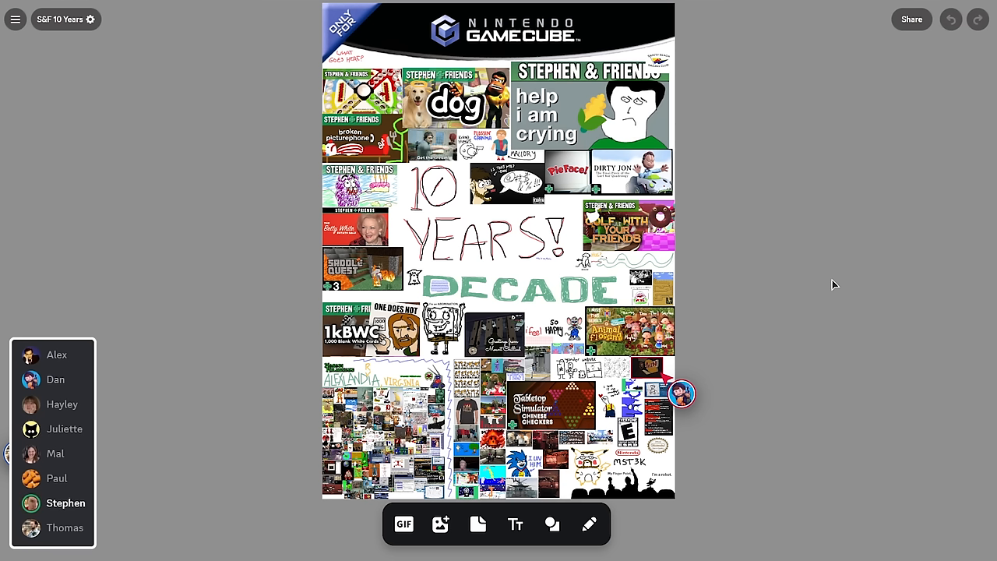
pyautogui.click(54, 379)
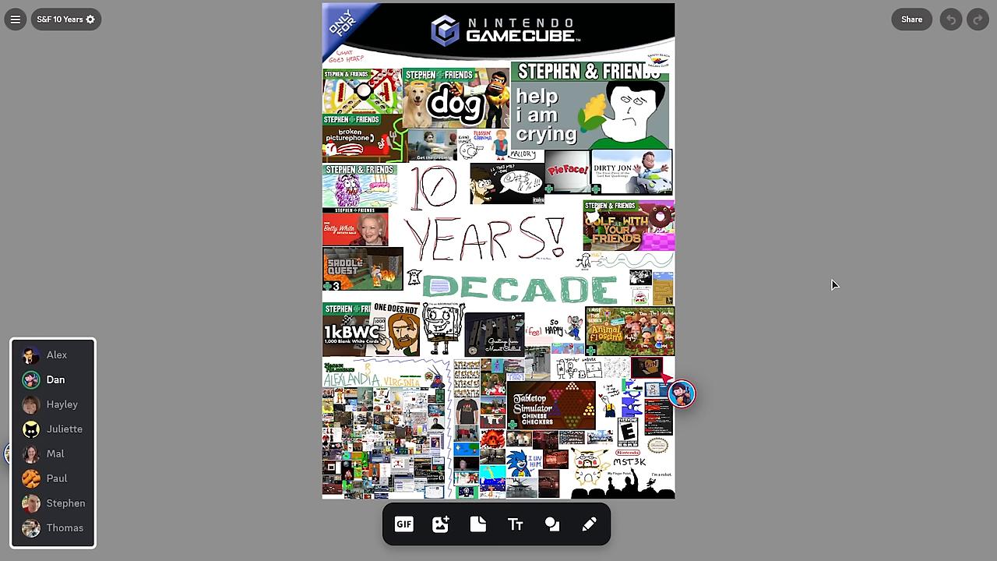